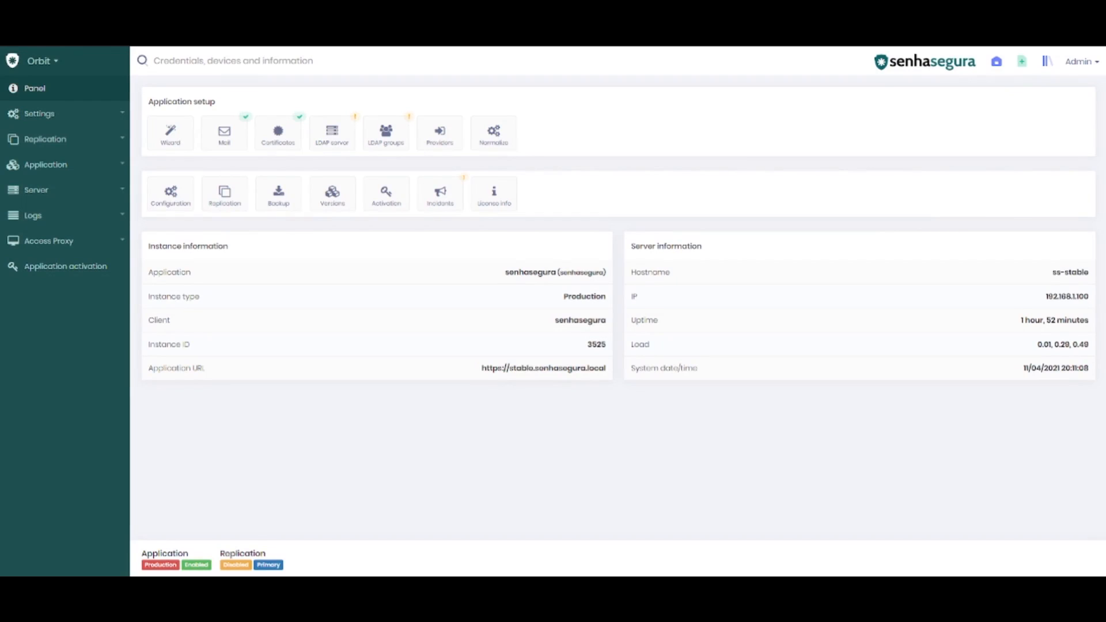
pyautogui.moveTo(425, 470)
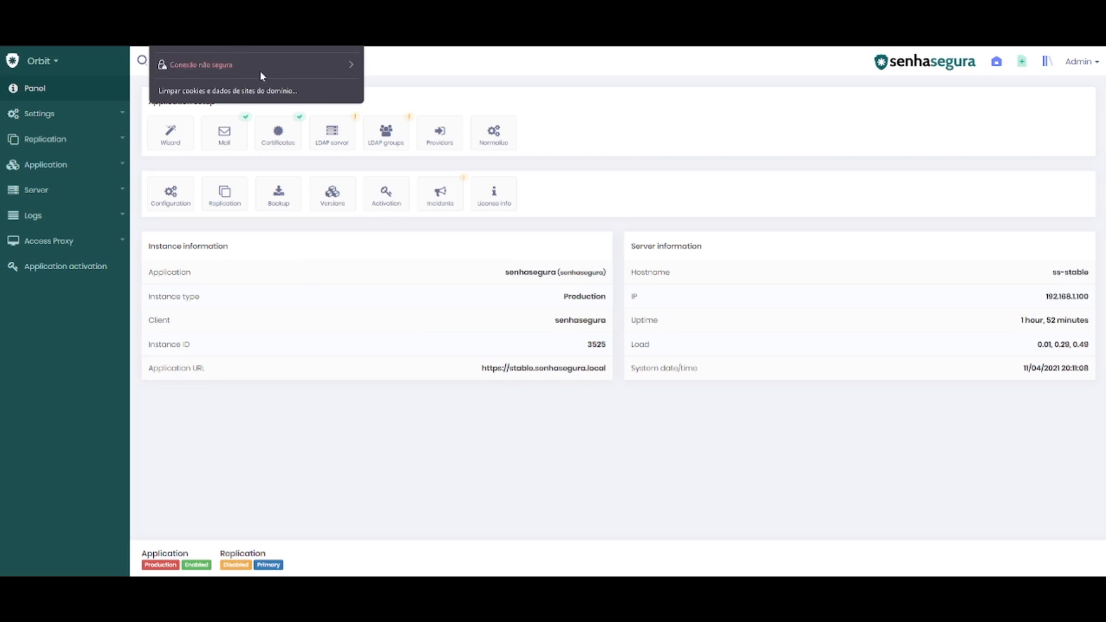
pyautogui.moveTo(255, 430)
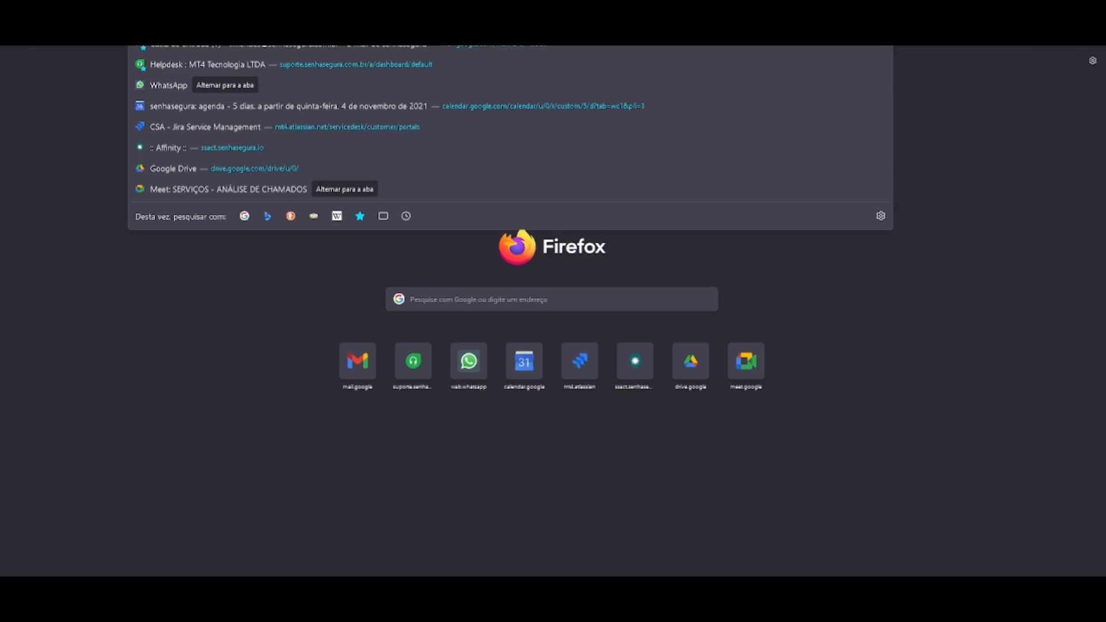
# Step: Load stable.senhasegura.local and inspect why Firefox reports the HSTS connection as not secure
pyautogui.write('stable')
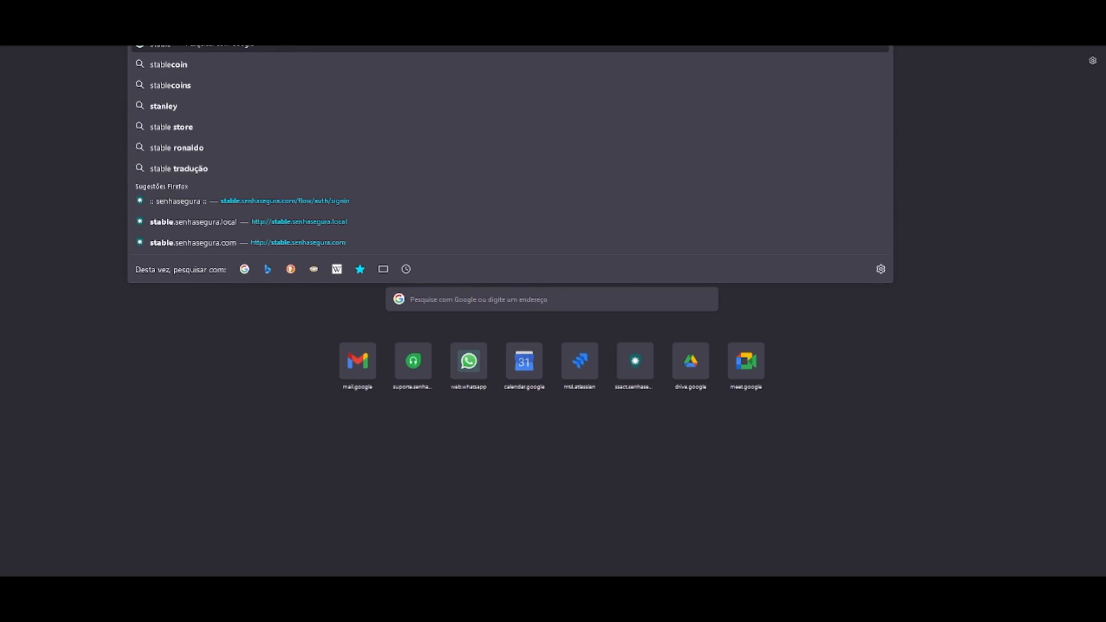
pyautogui.click(192, 221)
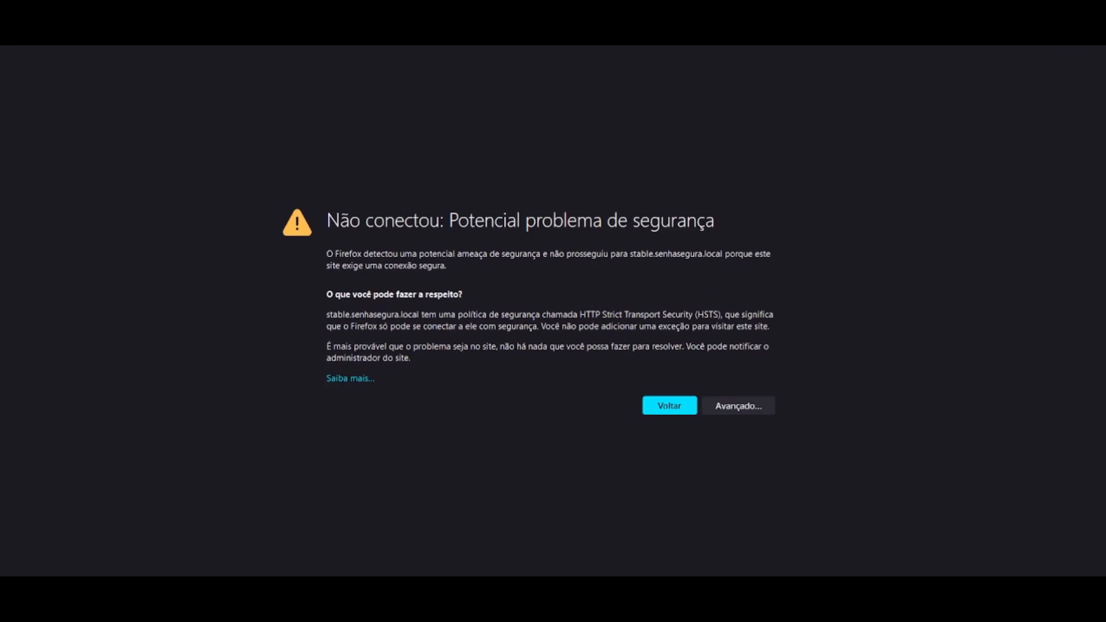
pyautogui.doubleClick(339, 221)
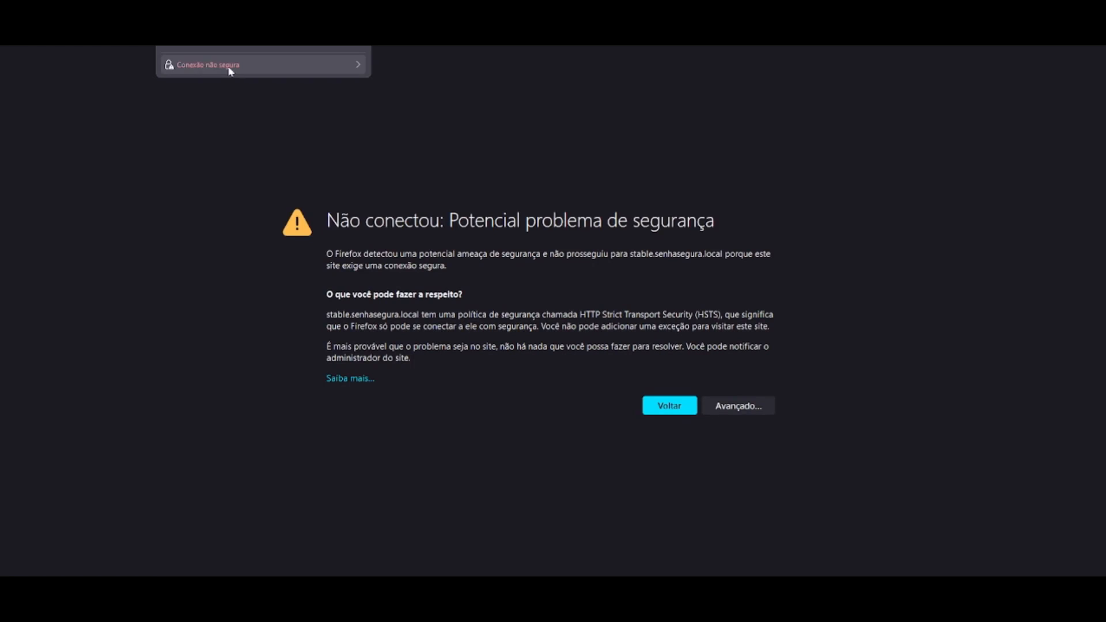
pyautogui.click(264, 64)
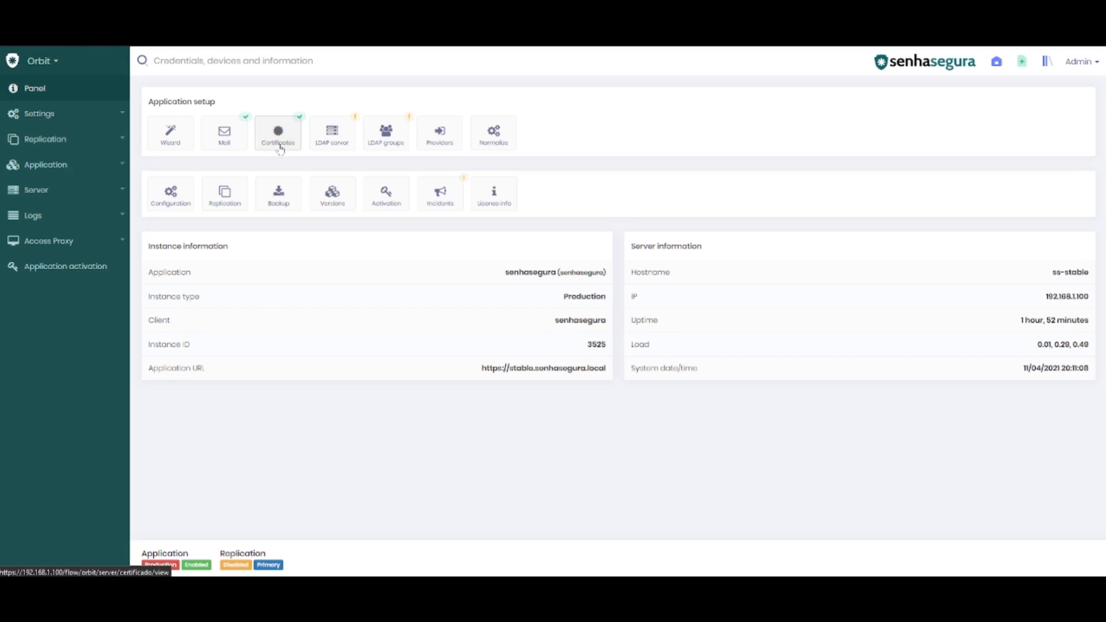
# Step: Open the Certificates tile under Application setup in the Orbit panel
pyautogui.click(277, 133)
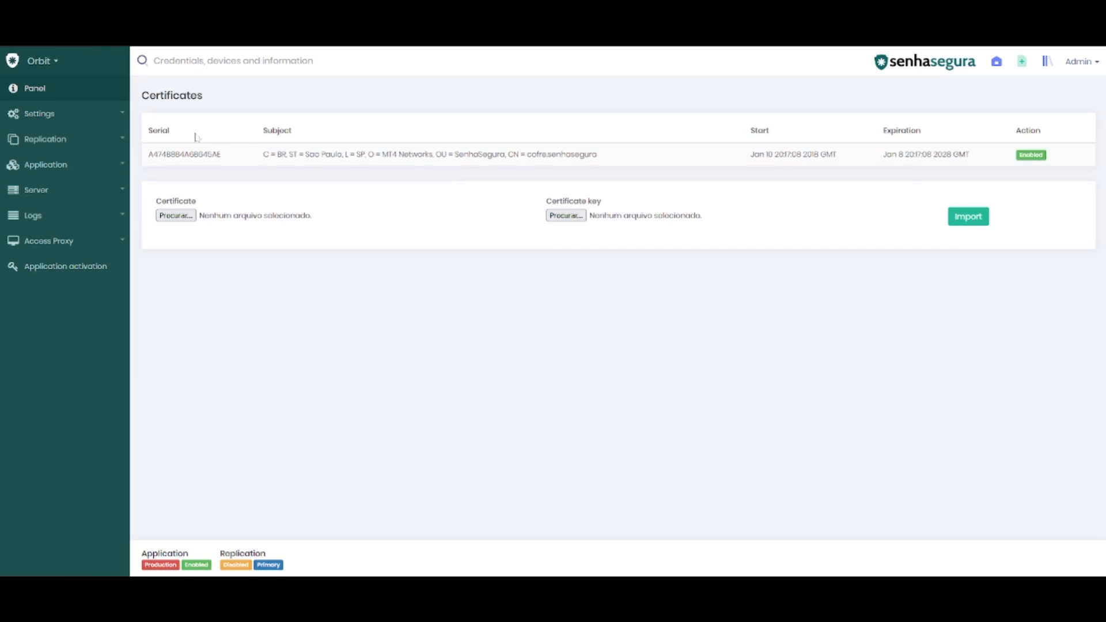
pyautogui.moveTo(263, 153); pyautogui.dragTo(564, 154)
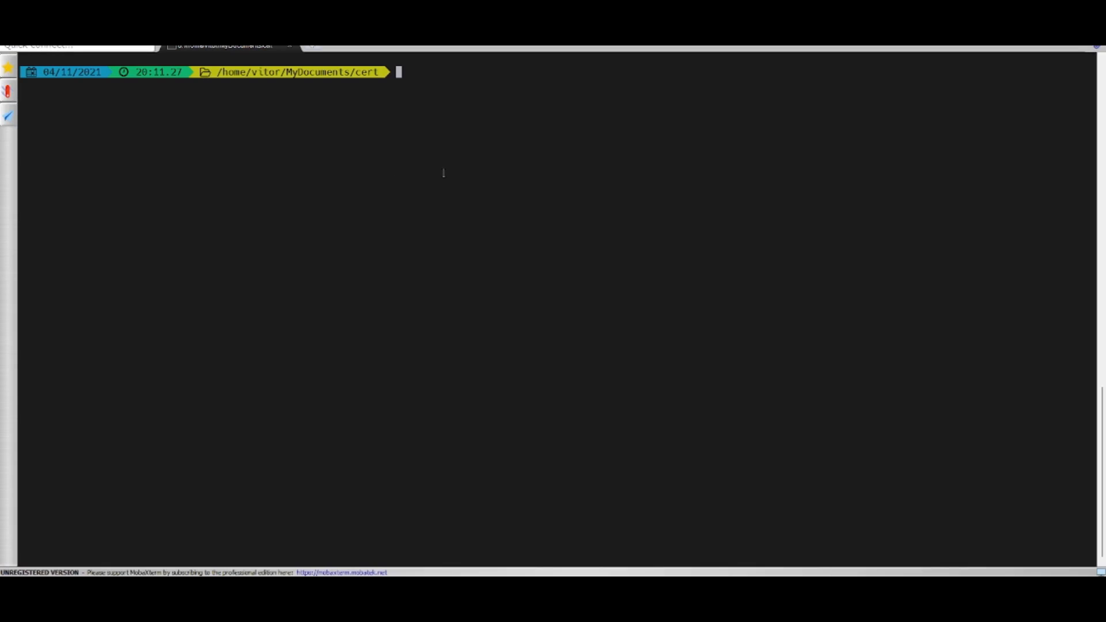
# Step: List the cert folder with ls -l to find ssl2.crt and ssl2.key
pyautogui.write('ls -l')
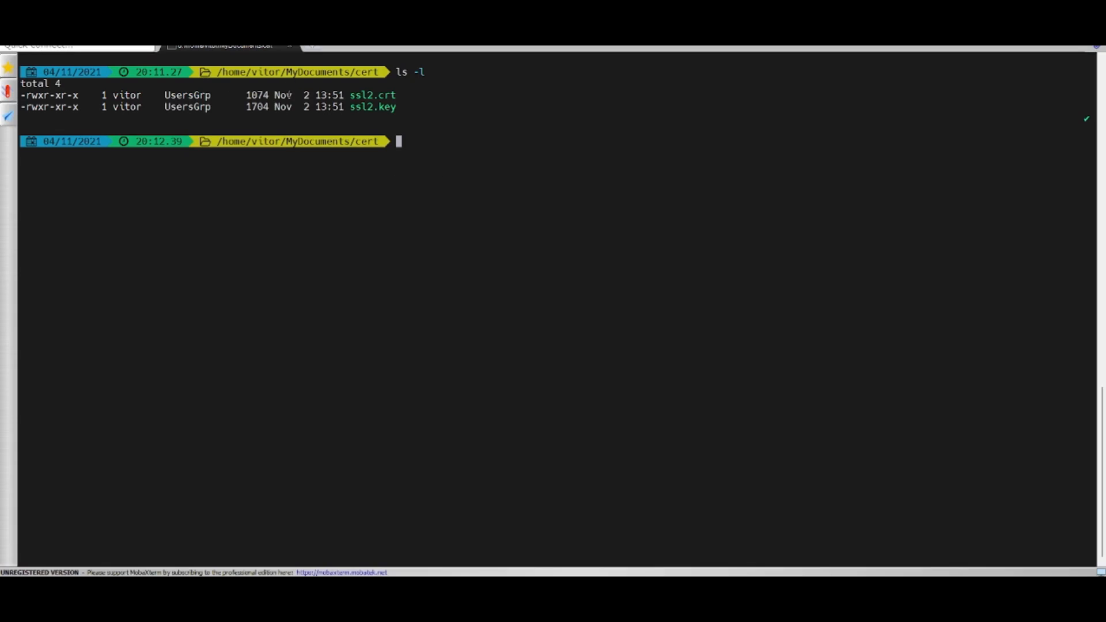
pyautogui.doubleClick(358, 94)
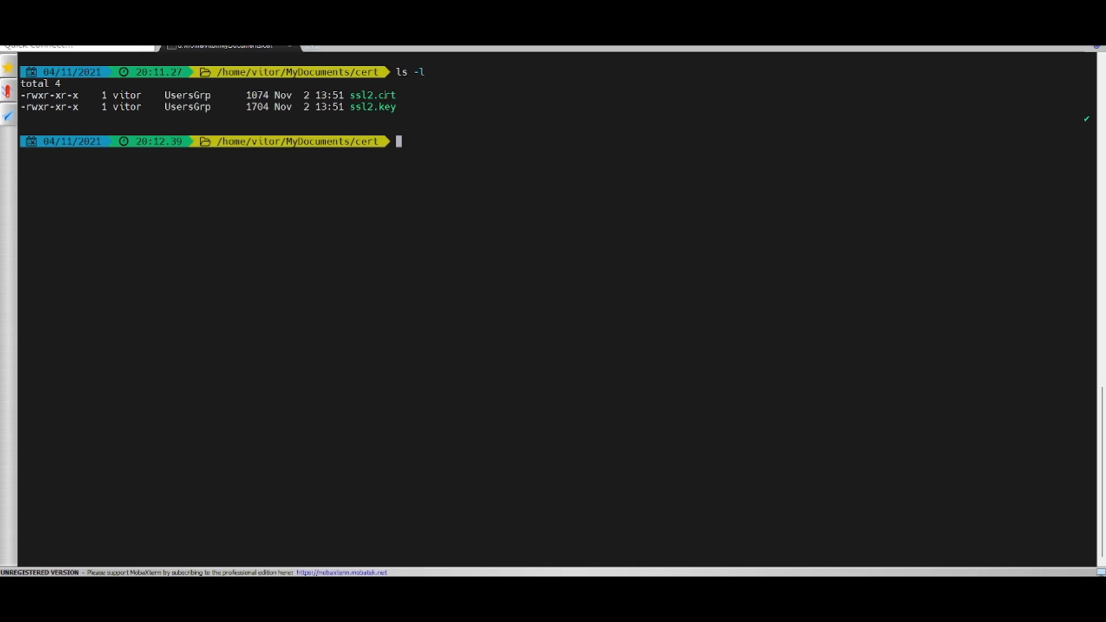
pyautogui.doubleClick(372, 106)
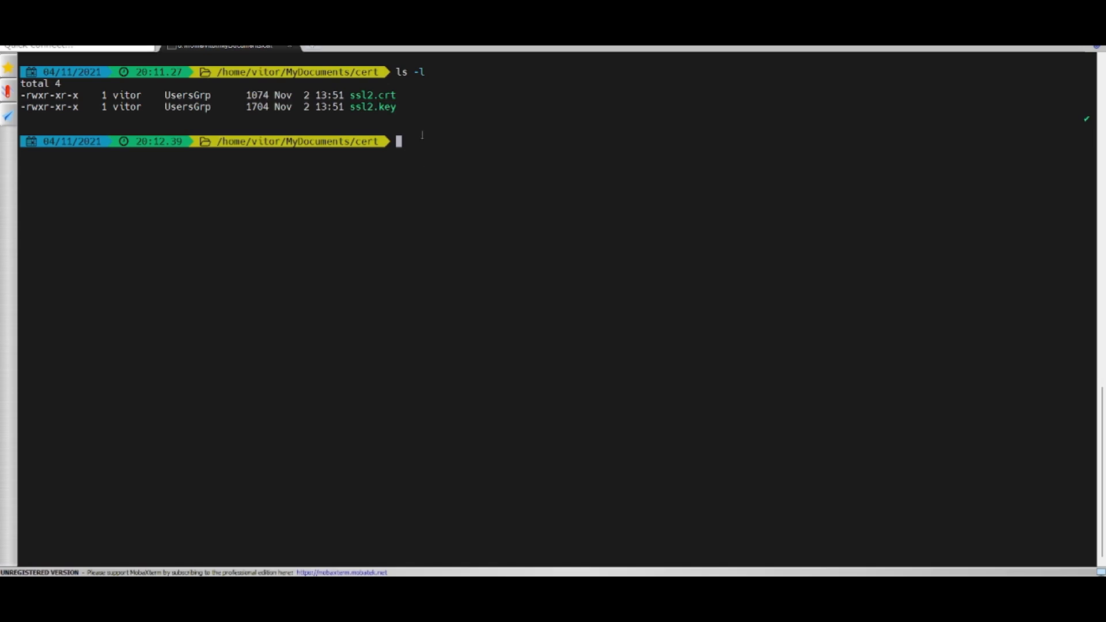
pyautogui.moveTo(478, 358)
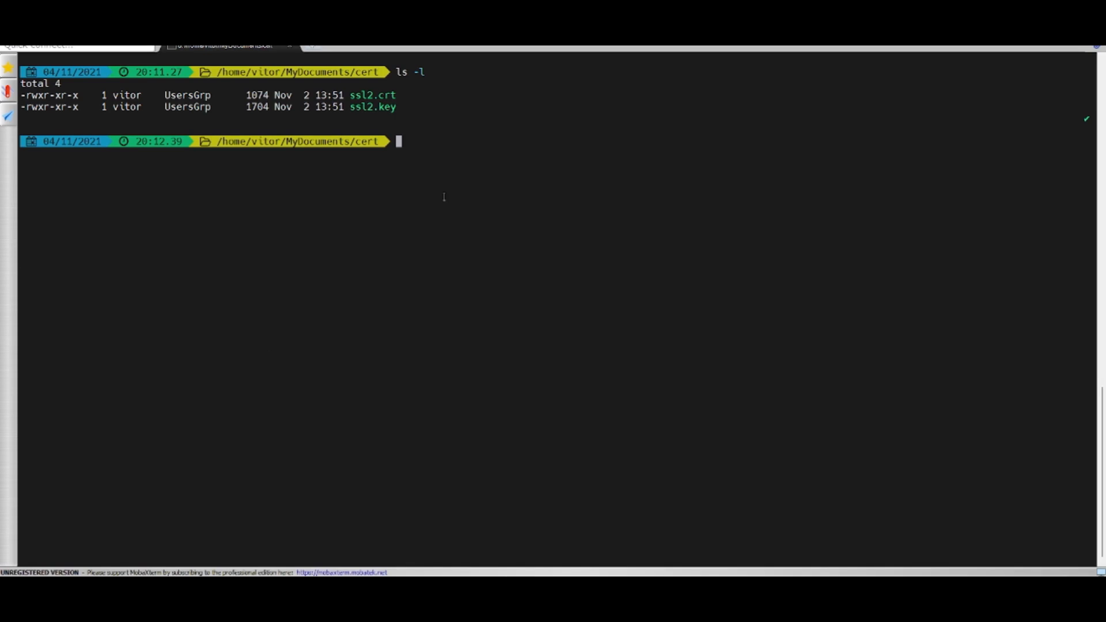
# Step: Compare the OpenSSL modulus MD5 hashes of ssl2.crt and ssl2.key
pyautogui.write('openssl x509 -noout -modulus -in ssl2.crt | openssl md5')
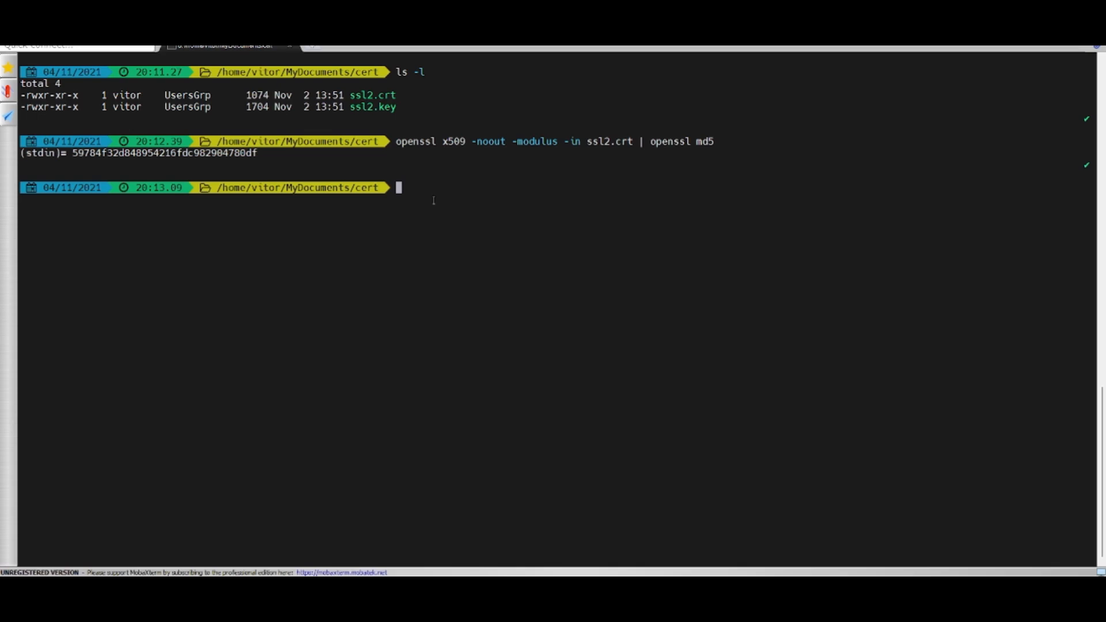
pyautogui.write('openssl rsa -noout -modulus -in ssl2.key | openssl md5')
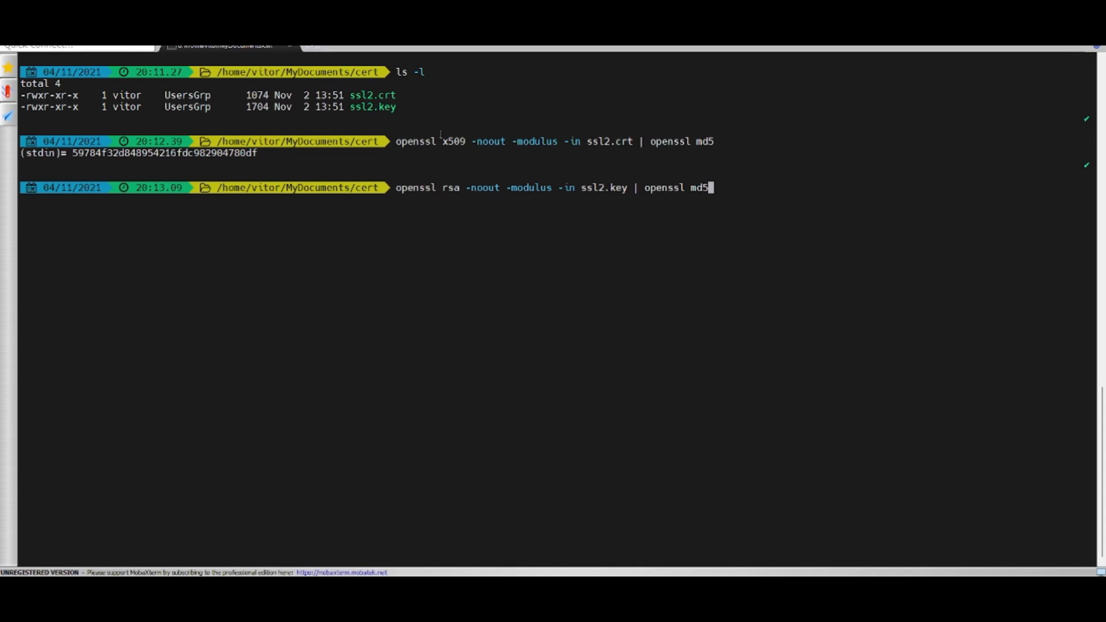
pyautogui.moveTo(755, 194)
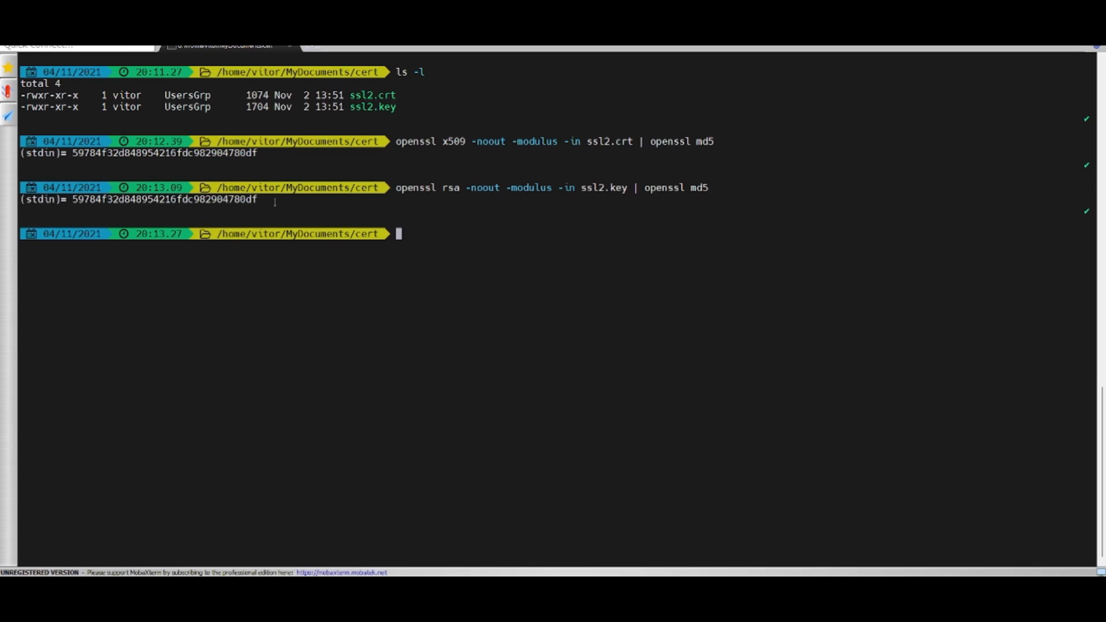
pyautogui.moveTo(70, 199); pyautogui.dragTo(257, 199)
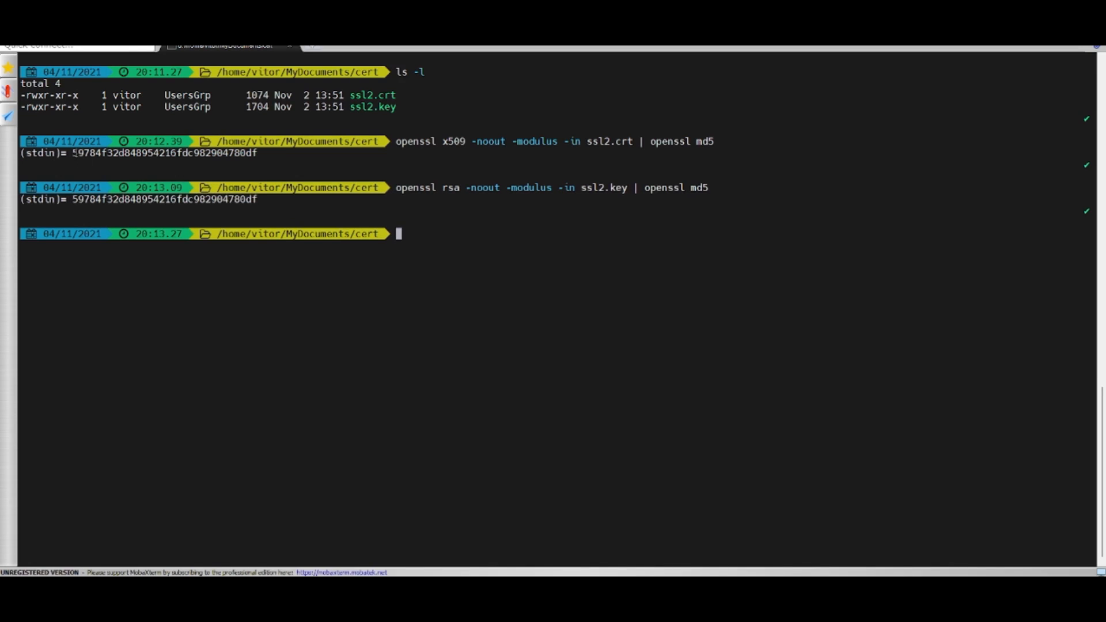
pyautogui.moveTo(73, 153); pyautogui.dragTo(258, 153)
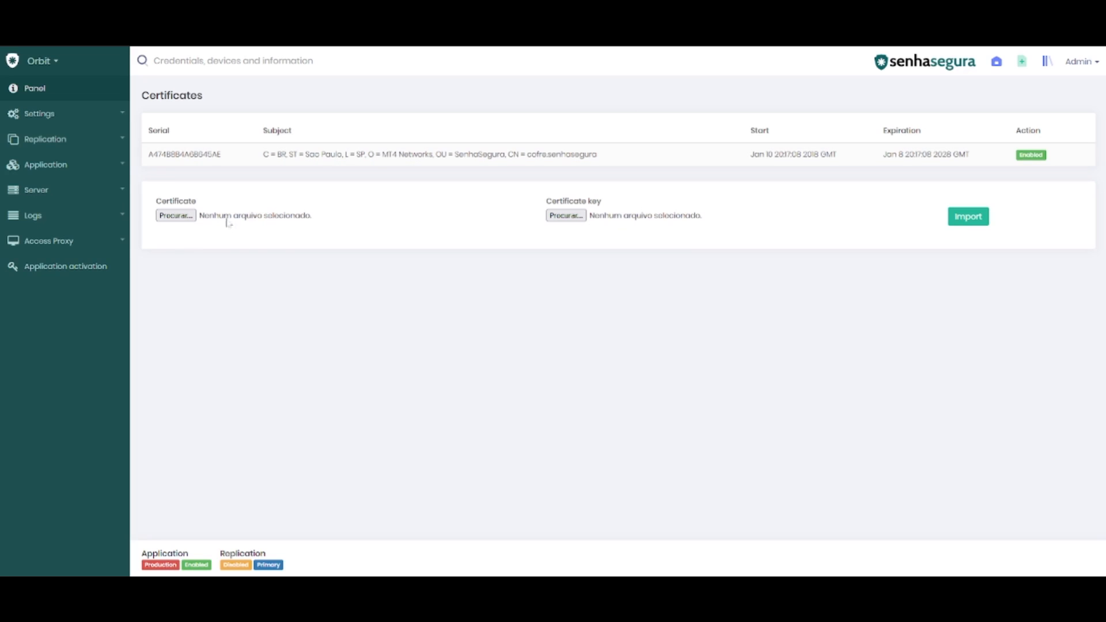
# Step: Import ssl2.crt as the certificate with ssl2.key as the certificate key
pyautogui.click(175, 215)
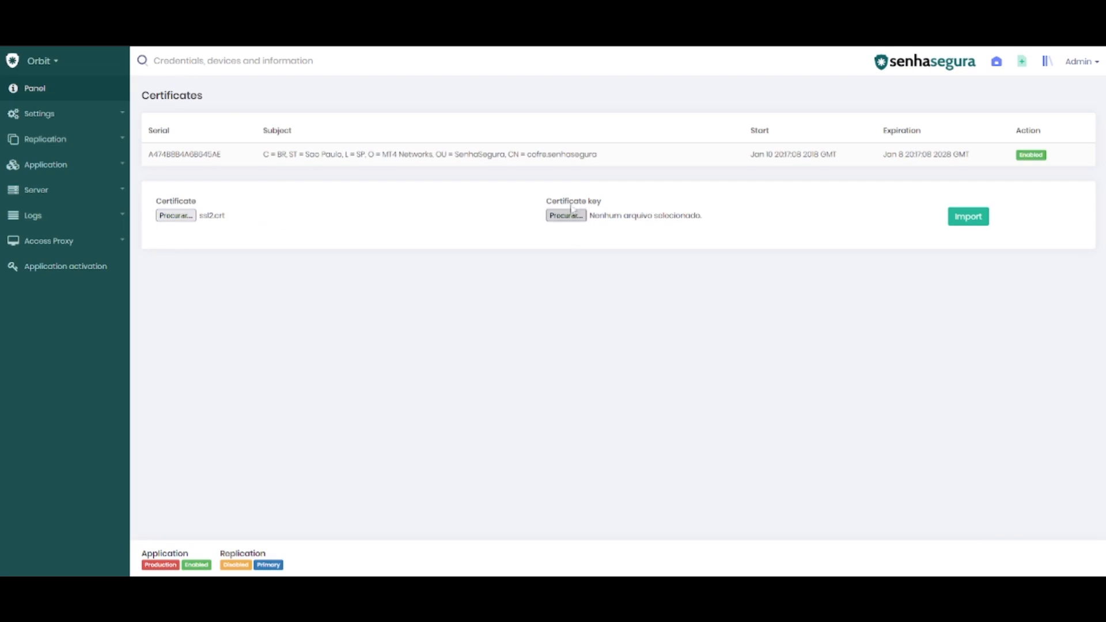
pyautogui.click(565, 215)
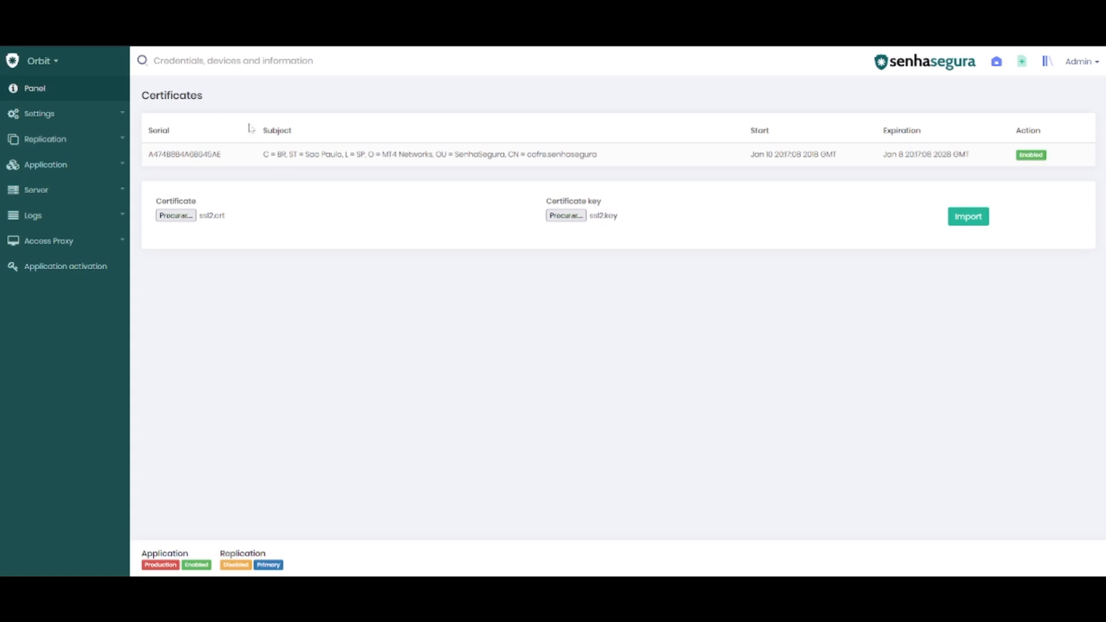
pyautogui.moveTo(579, 403)
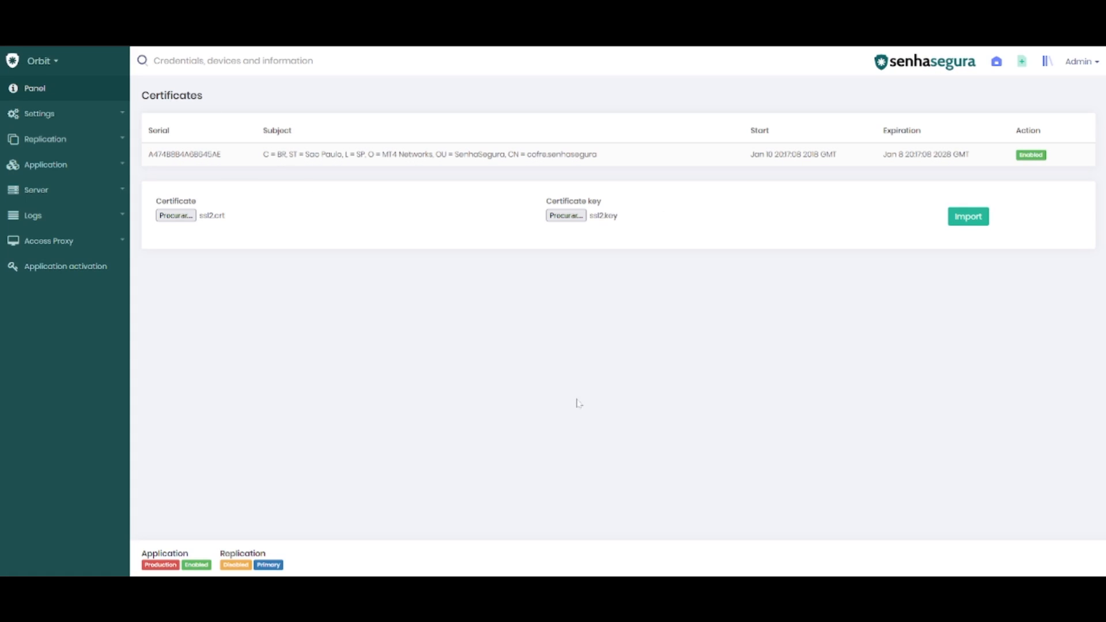
pyautogui.moveTo(65, 194)
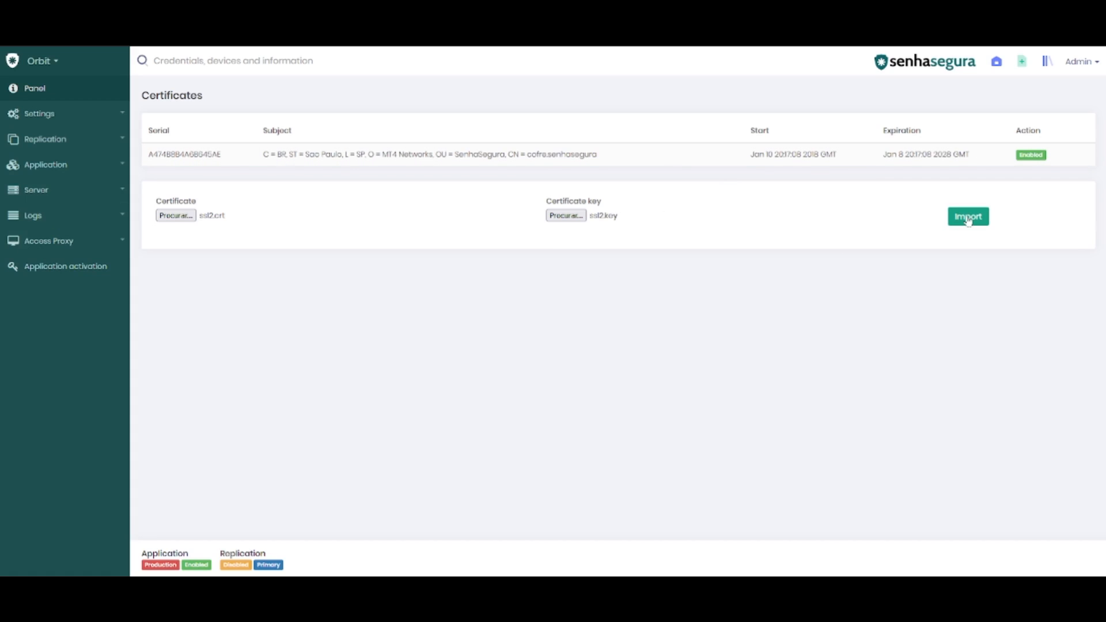
pyautogui.moveTo(1054, 224)
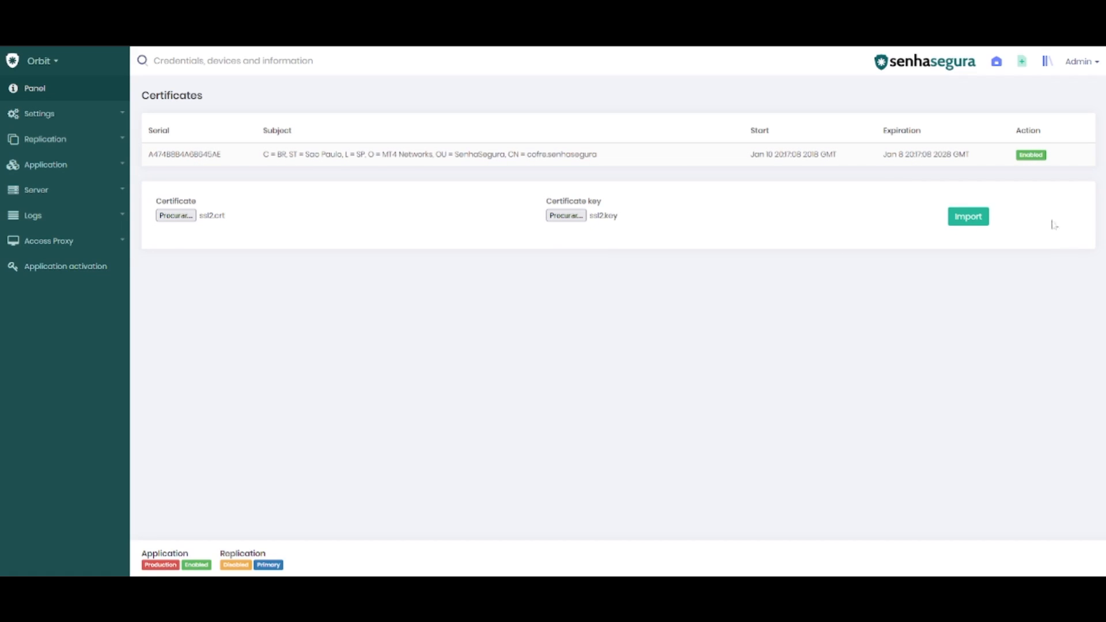
pyautogui.click(968, 216)
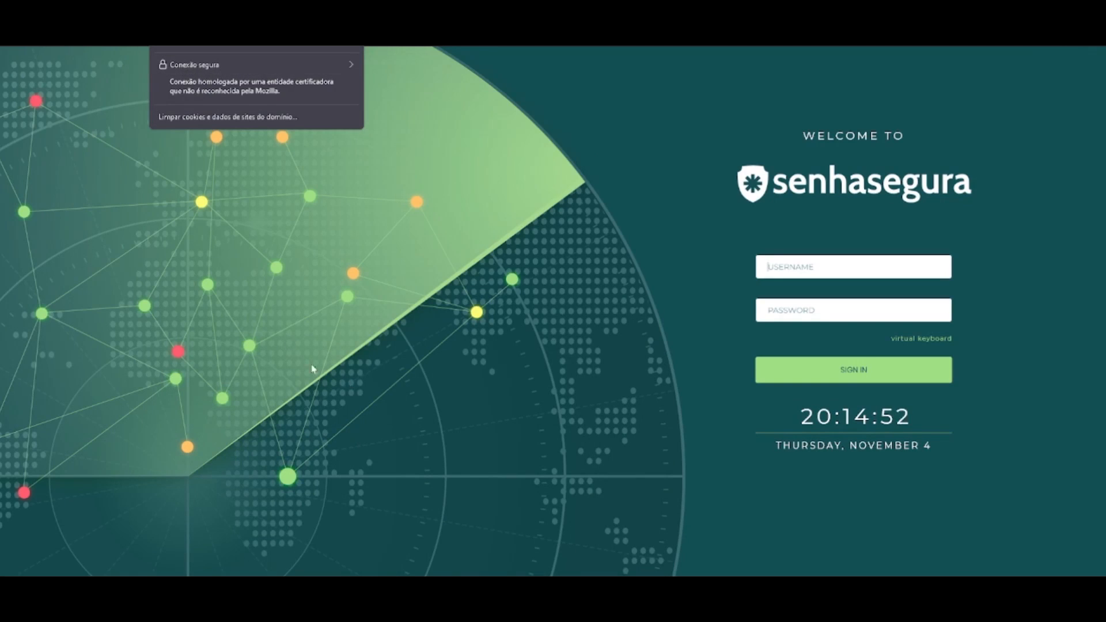
pyautogui.moveTo(238, 64)
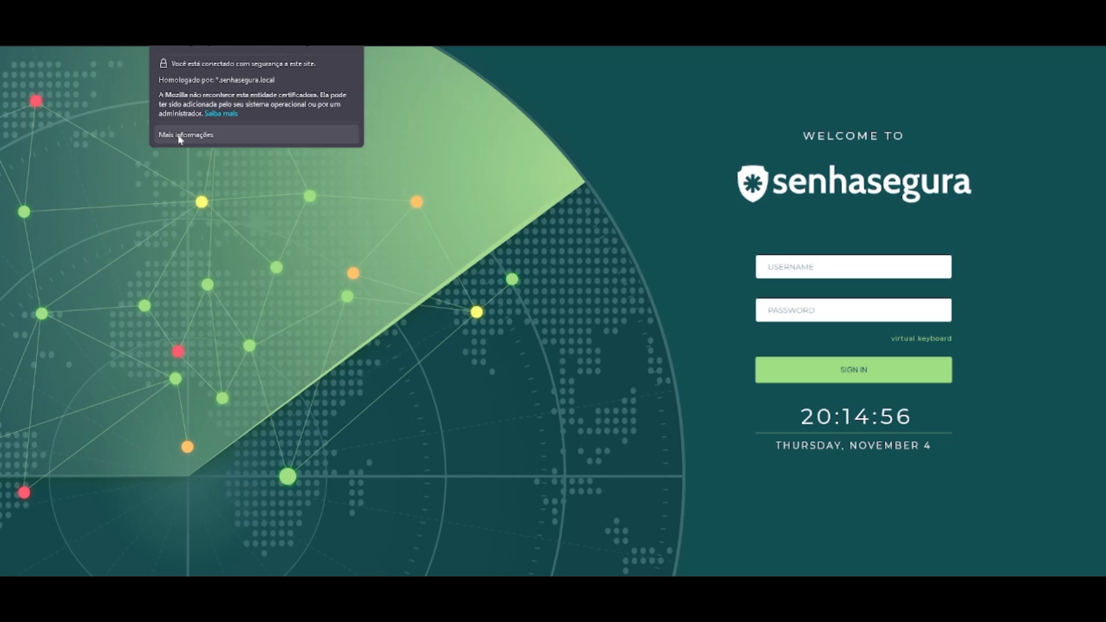
# Step: View the full certificate details from the padlock's secure connection info
pyautogui.click(186, 135)
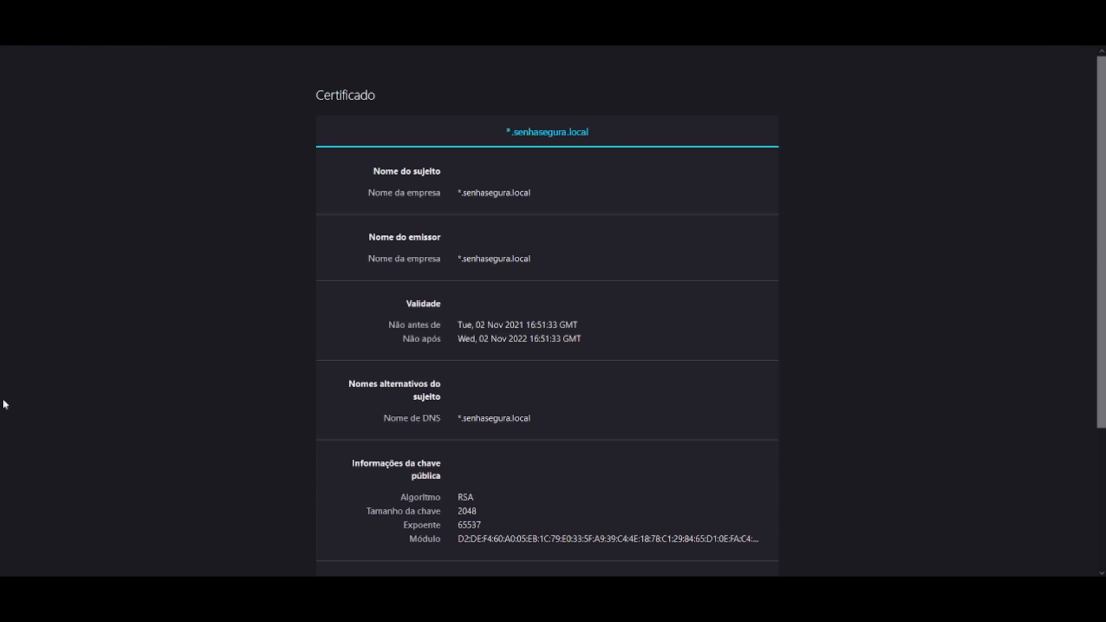
pyautogui.moveTo(557, 185)
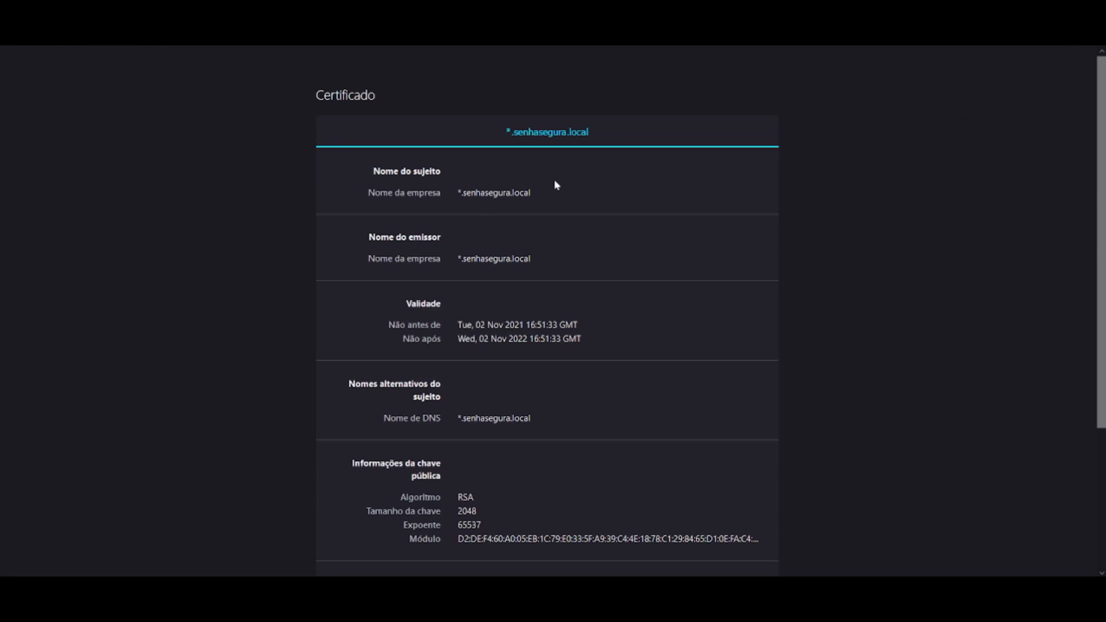
pyautogui.moveTo(542, 431)
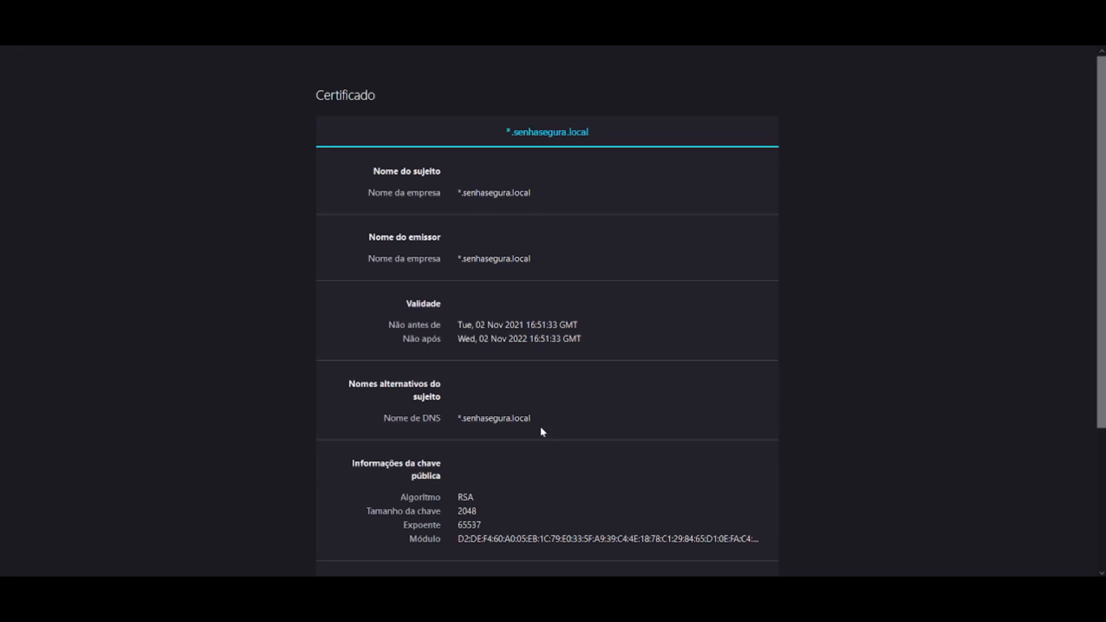
# Step: Scroll through the *.senhasegura.local certificate details, down to the key information and fingerprints
pyautogui.scroll(-3)
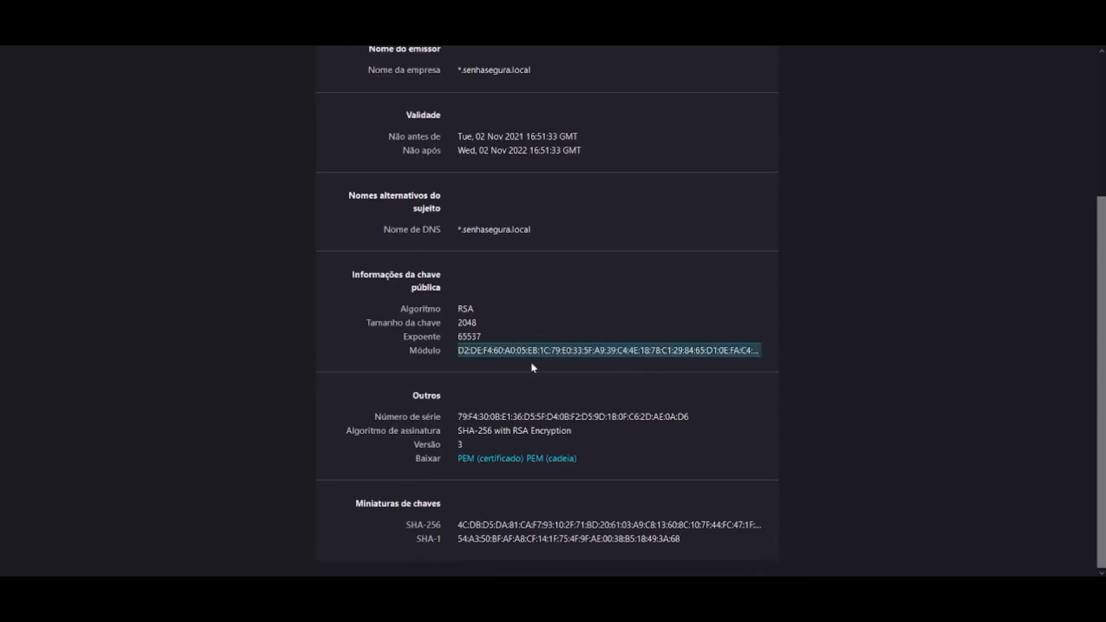
pyautogui.scroll(3)
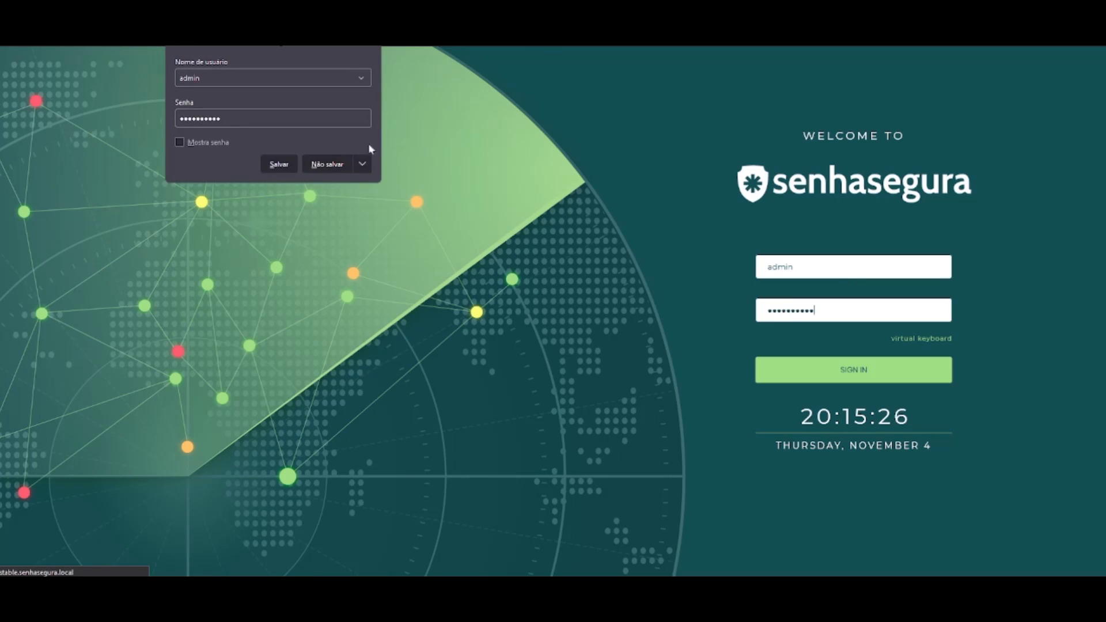
# Step: Sign in to senhasegura as admin over the secure connection
pyautogui.click(852, 370)
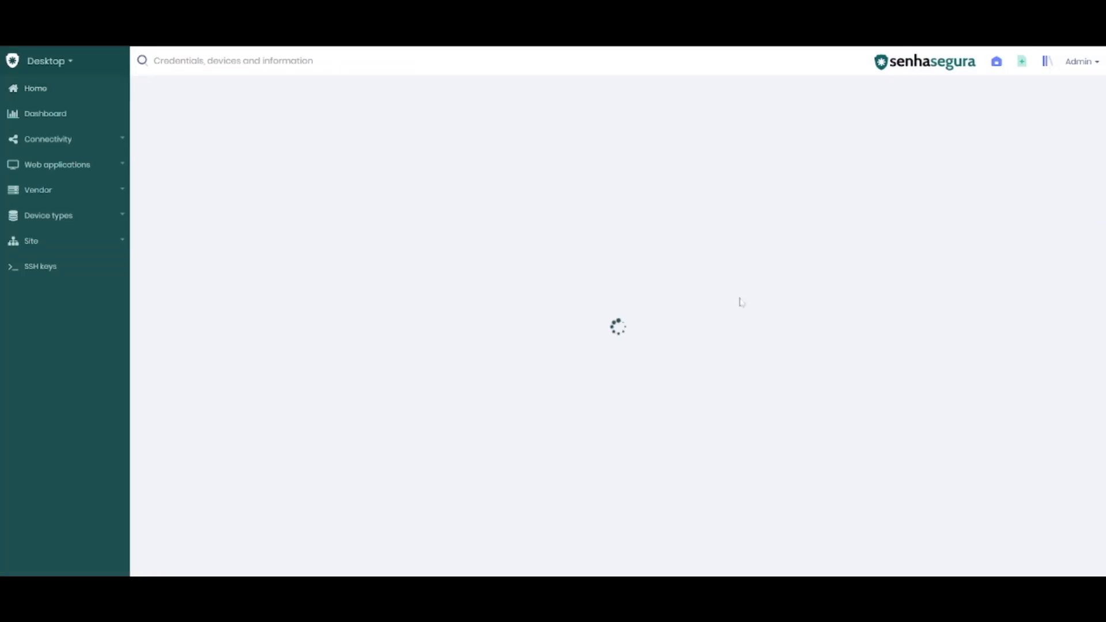